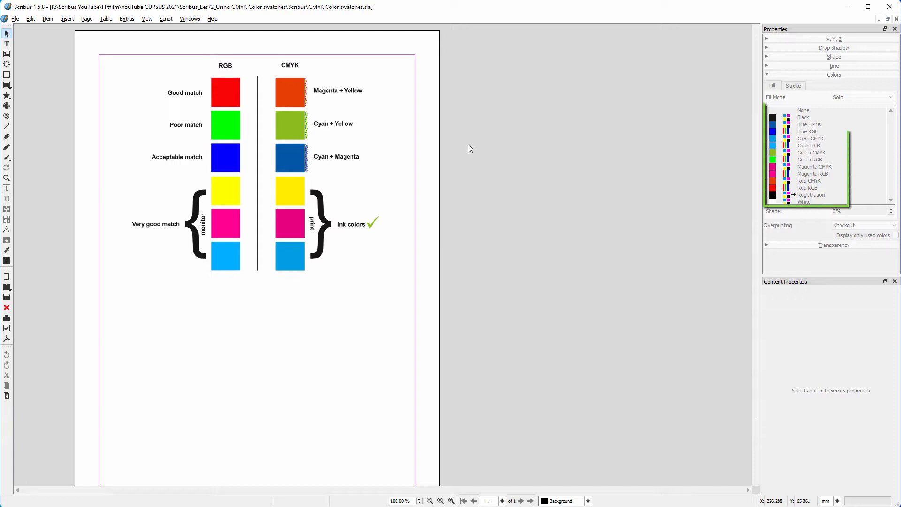
# Activate Color Management in Document Setup and confirm the change.
pyautogui.click(14, 19)
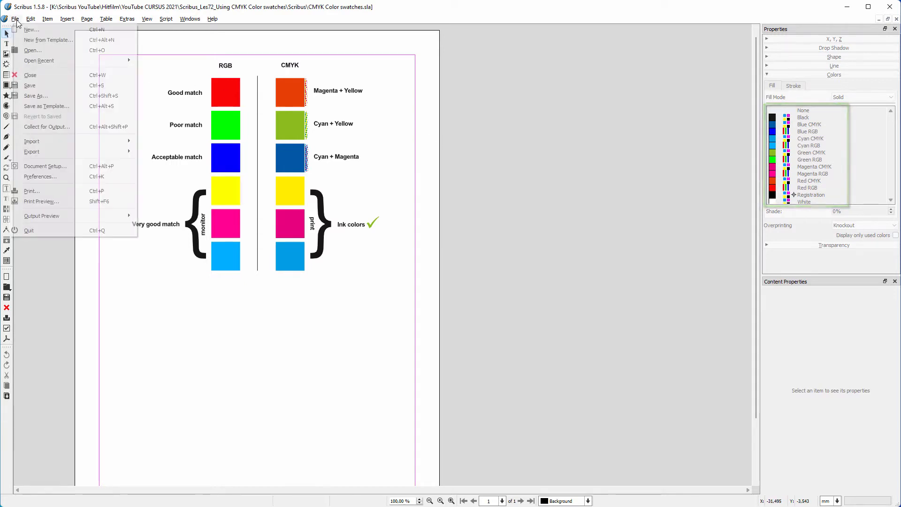
pyautogui.click(45, 166)
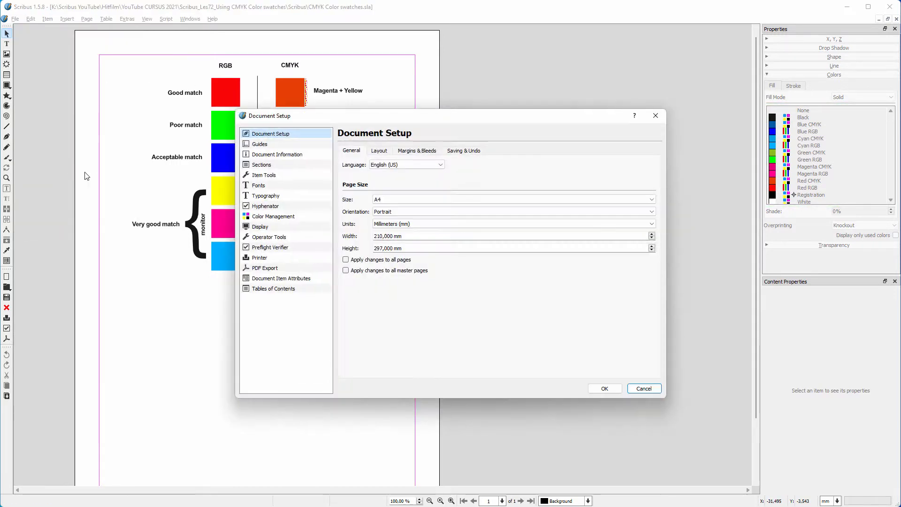
pyautogui.click(273, 216)
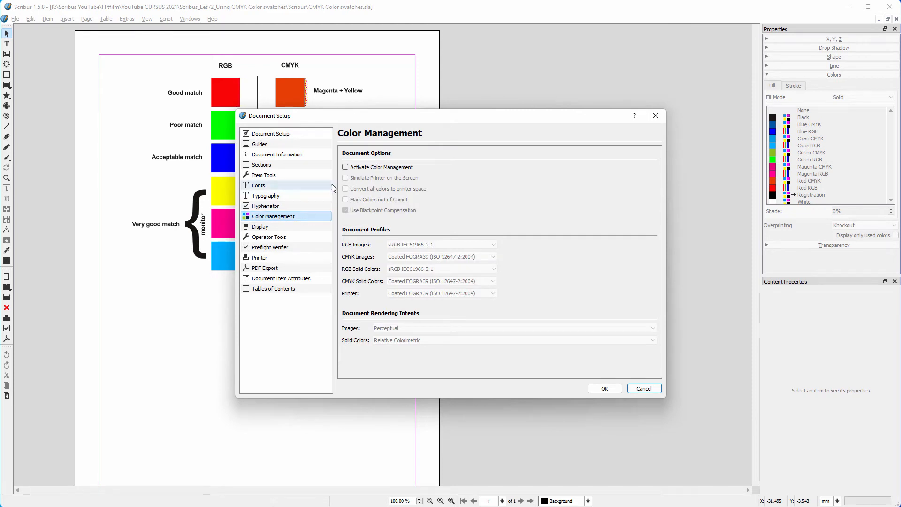
pyautogui.click(345, 167)
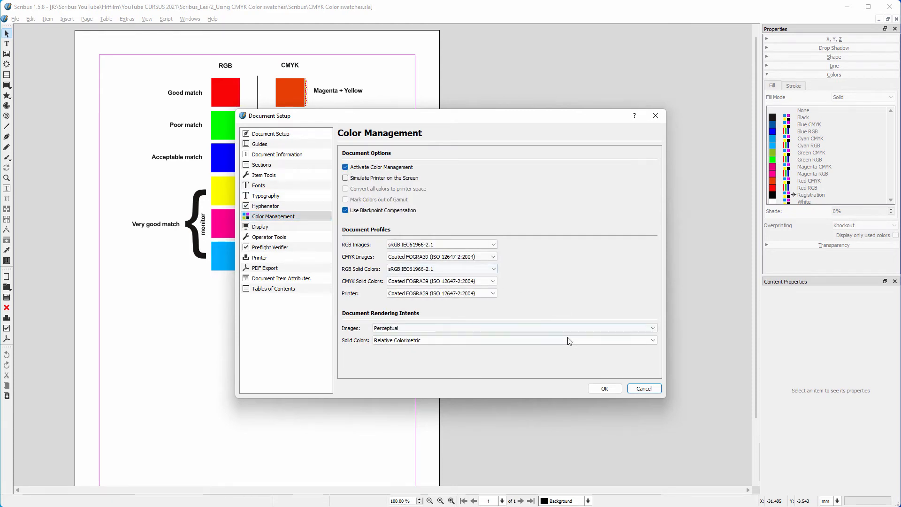
pyautogui.click(604, 387)
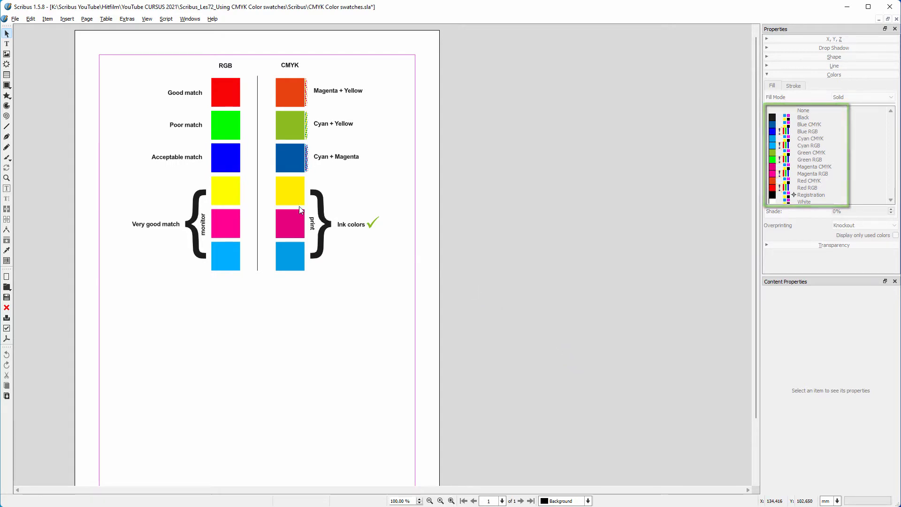
# Select the yellow square in the RGB column on the page.
pyautogui.click(225, 191)
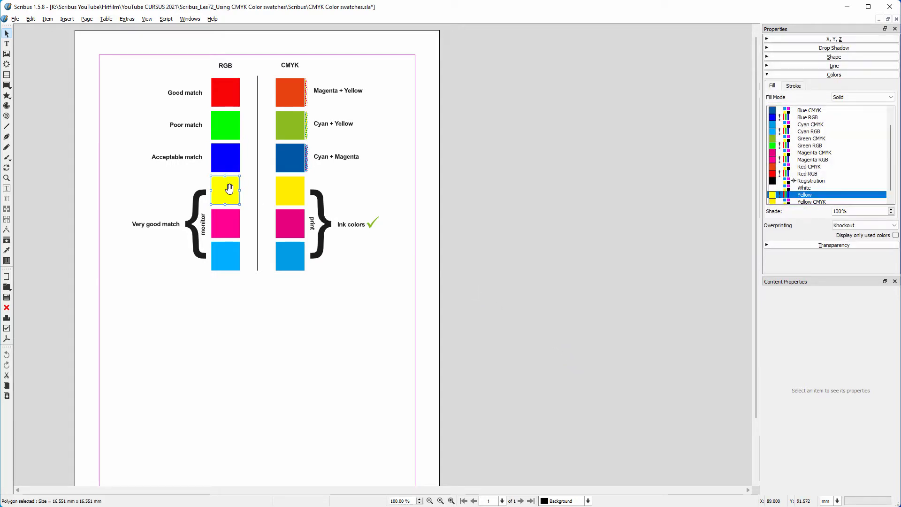
pyautogui.moveTo(410, 293)
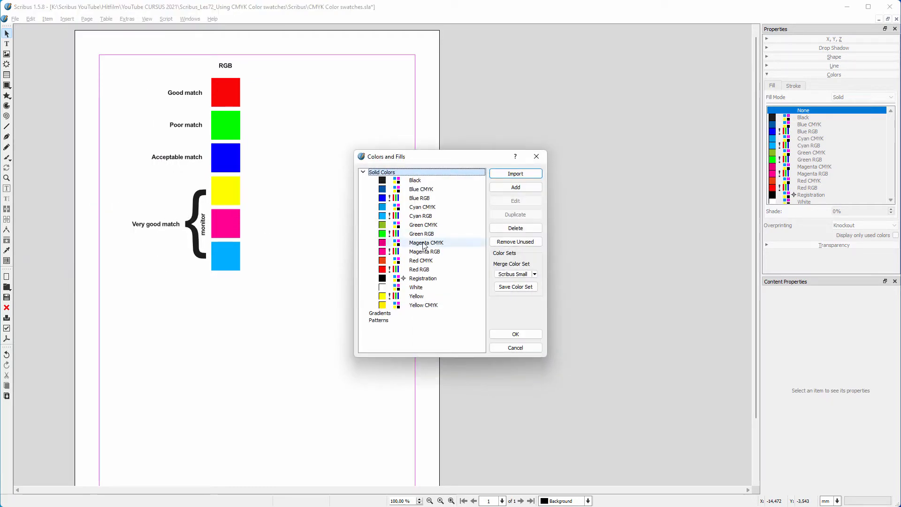
# Delete CMYK swatches in Colors and Fills, then open Green RGB for editing.
pyautogui.click(514, 241)
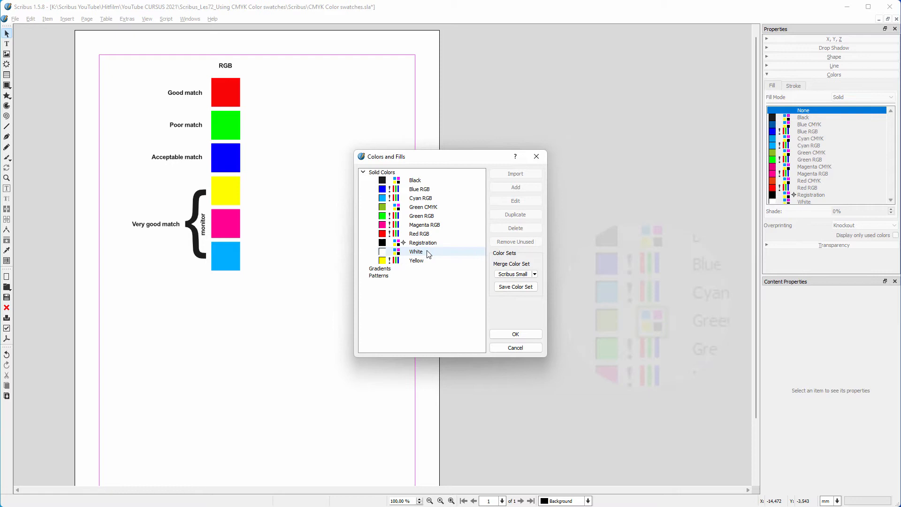
pyautogui.click(416, 260)
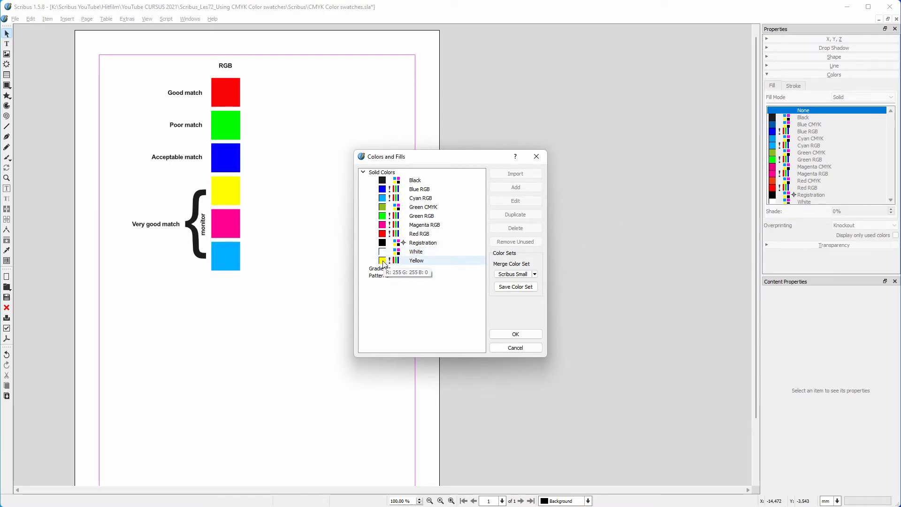
pyautogui.moveTo(383, 255)
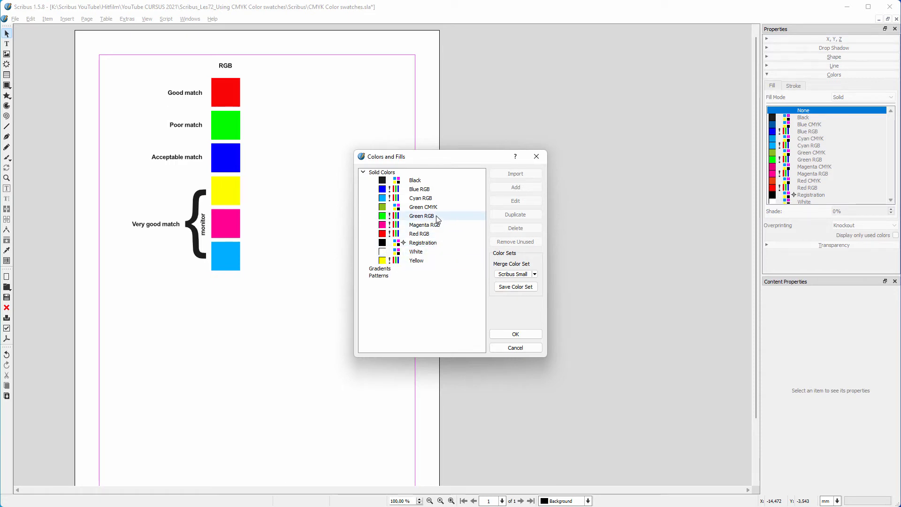
pyautogui.click(515, 201)
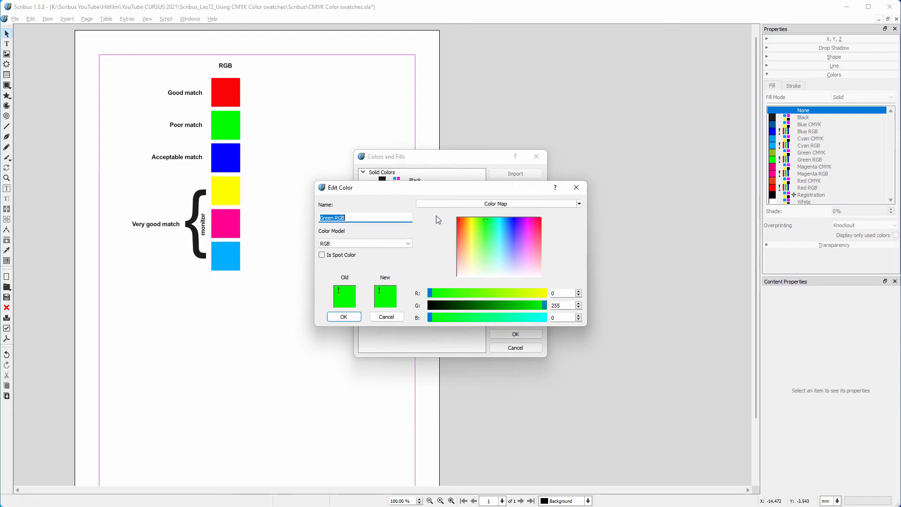
pyautogui.moveTo(538, 306)
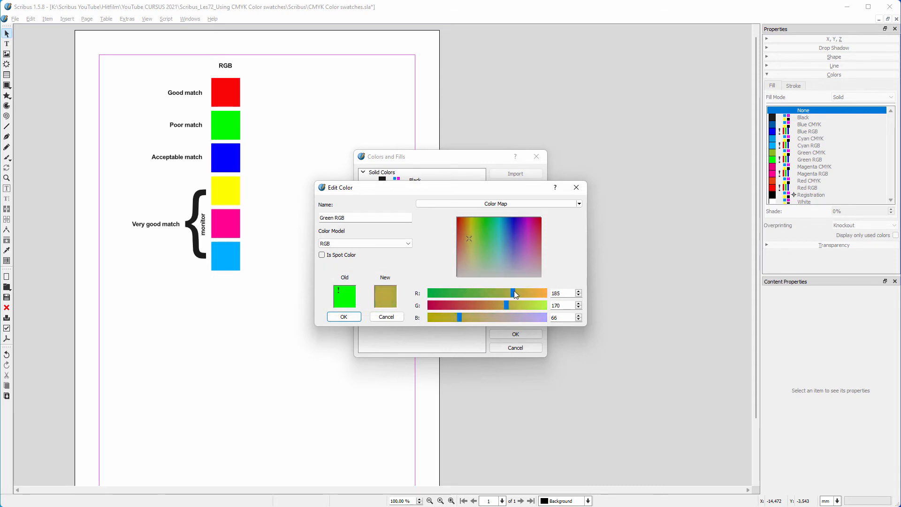
pyautogui.click(477, 250)
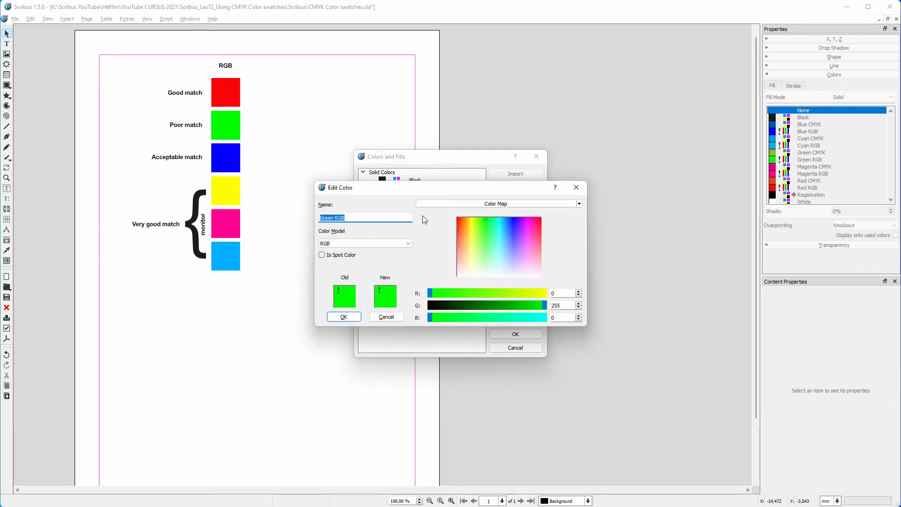
pyautogui.moveTo(416, 224)
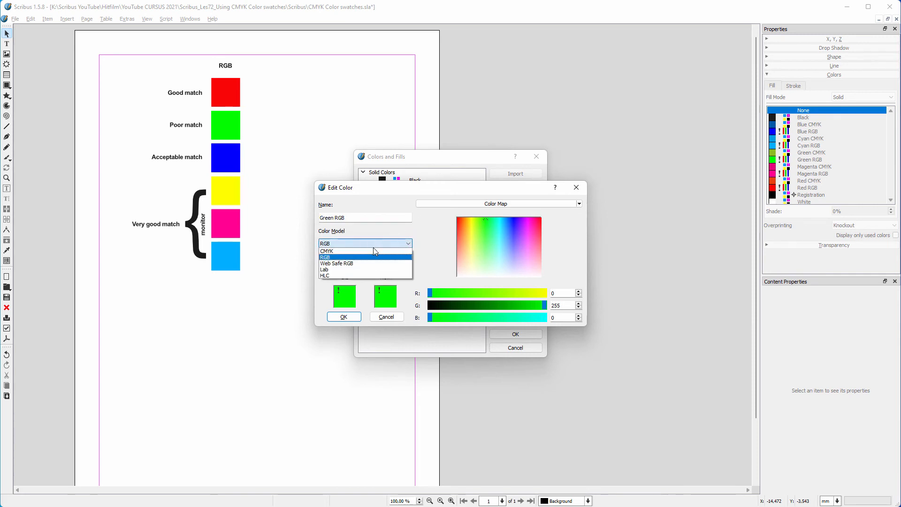
# Switch the green swatch to the CMYK model and rename it from 'Green RGB' to 'Green'.
pyautogui.click(326, 250)
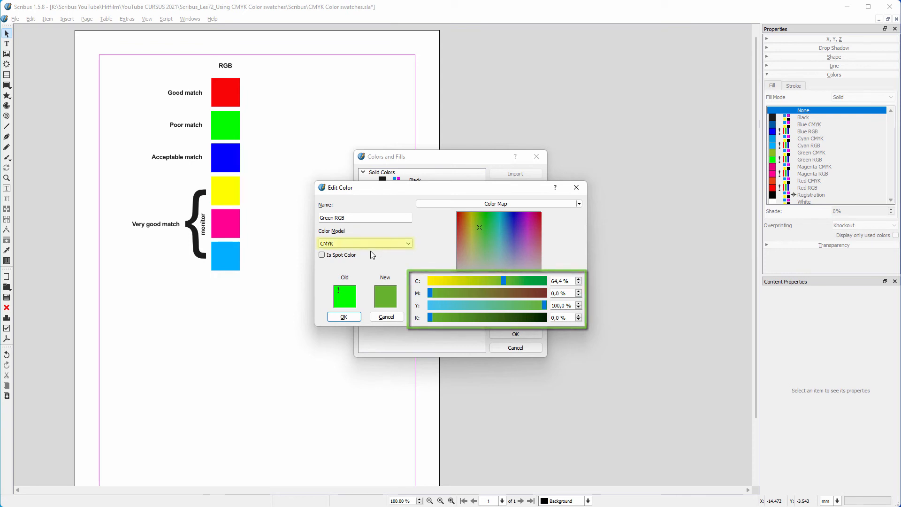
pyautogui.click(365, 216)
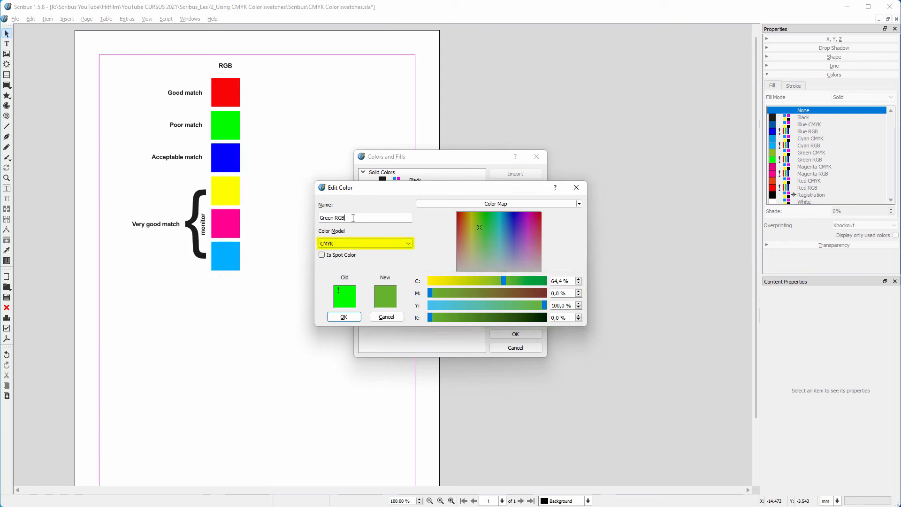
pyautogui.press('BackSpace')
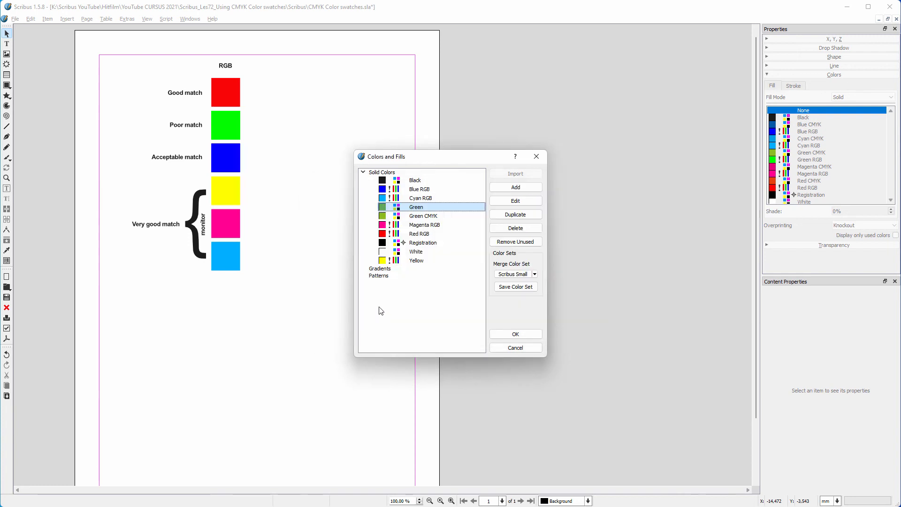
# Create a CMYK swatch named 'Blue dark' at 100/50/0/35.2 and save it.
pyautogui.click(514, 200)
pyautogui.write('Blue dark')
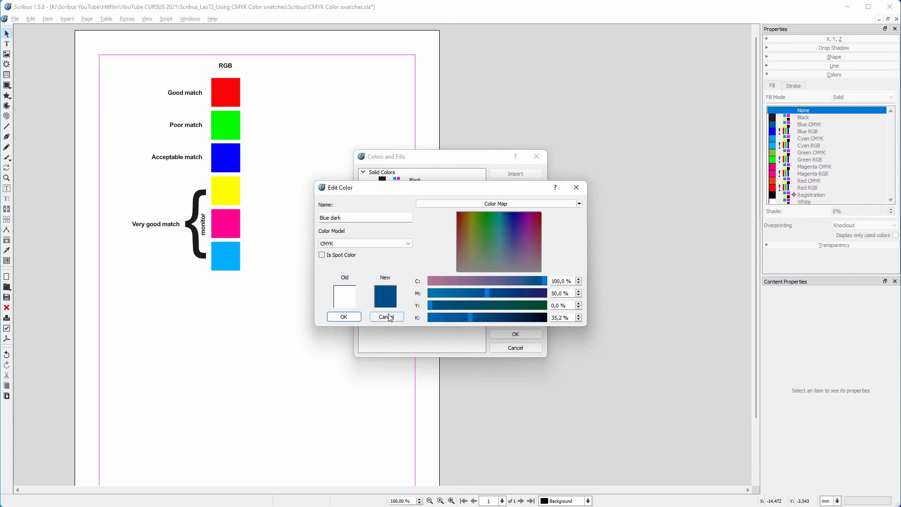
pyautogui.click(385, 317)
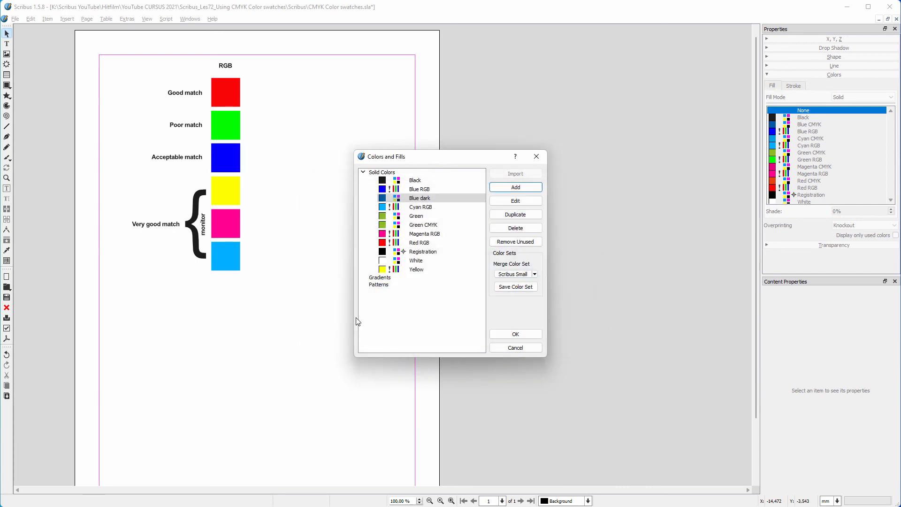